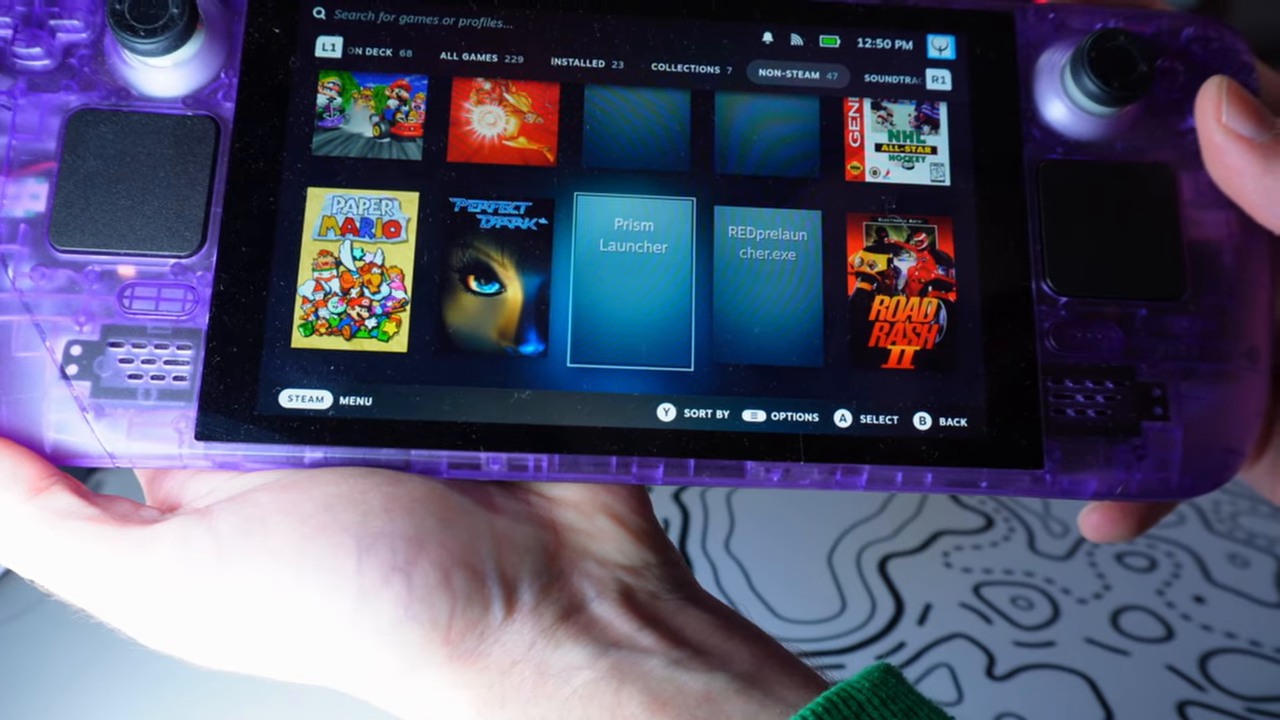
# - Select the Prism Launcher shortcut in the Non-Steam library tab
pyautogui.click(632, 270)
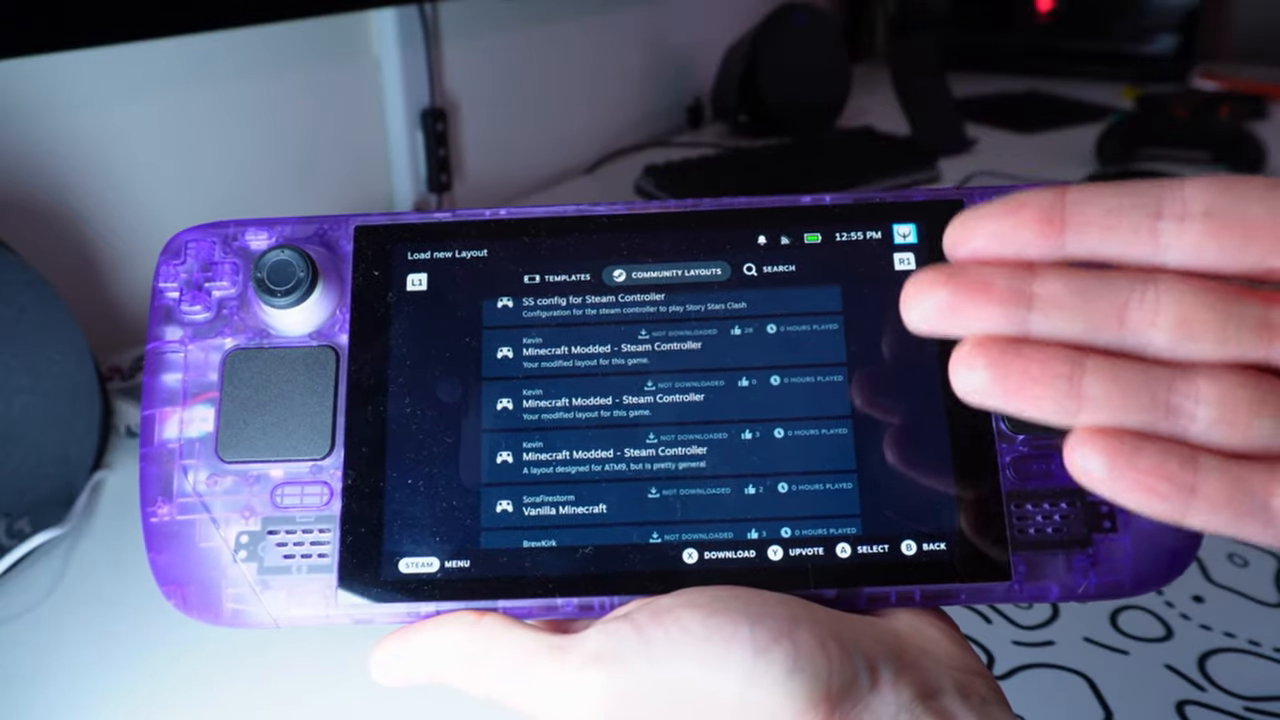
# - Scroll the Community Layouts list back to the top Minecraft Basic Set-up entry
pyautogui.scroll(3)
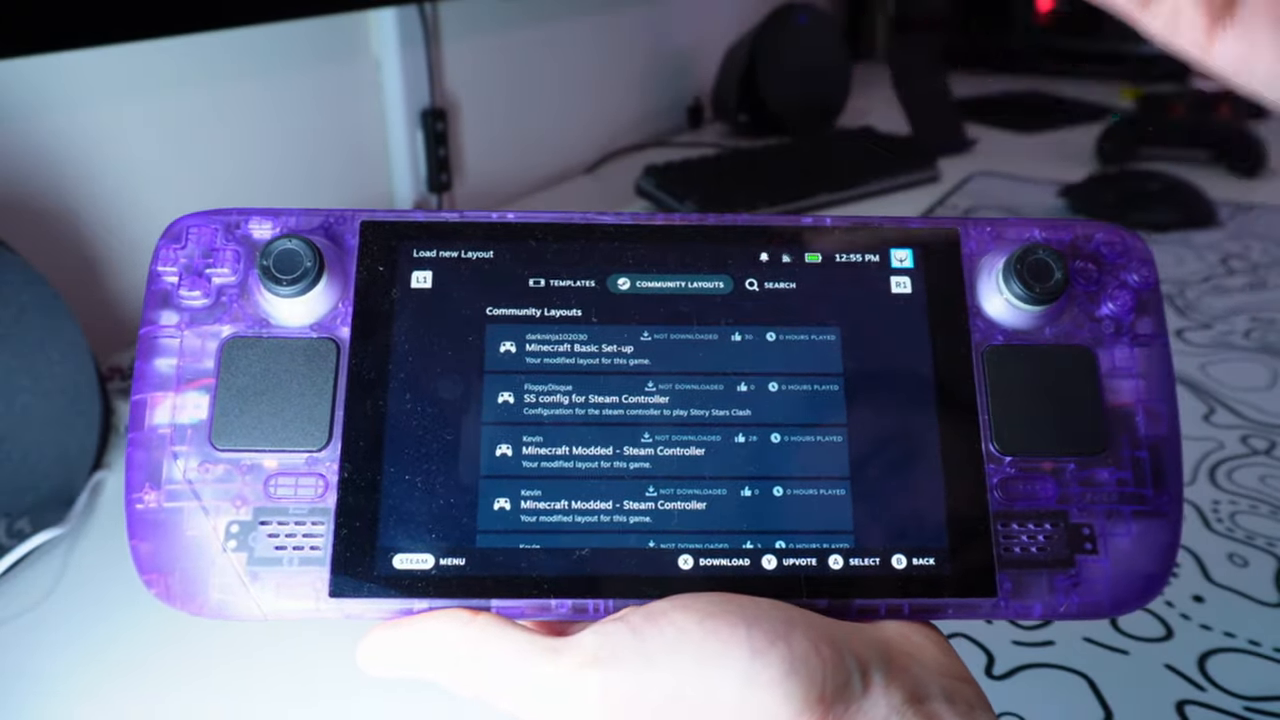